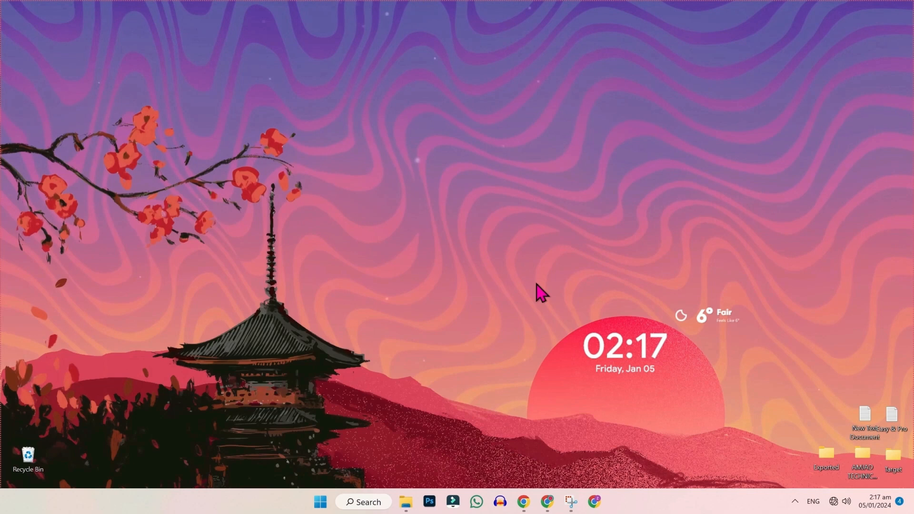
pyautogui.moveTo(513, 274)
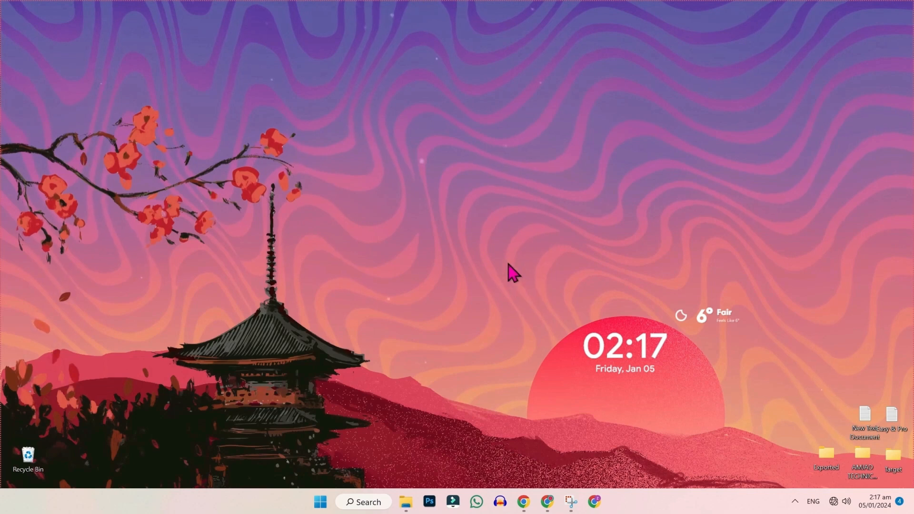
pyautogui.moveTo(513, 268)
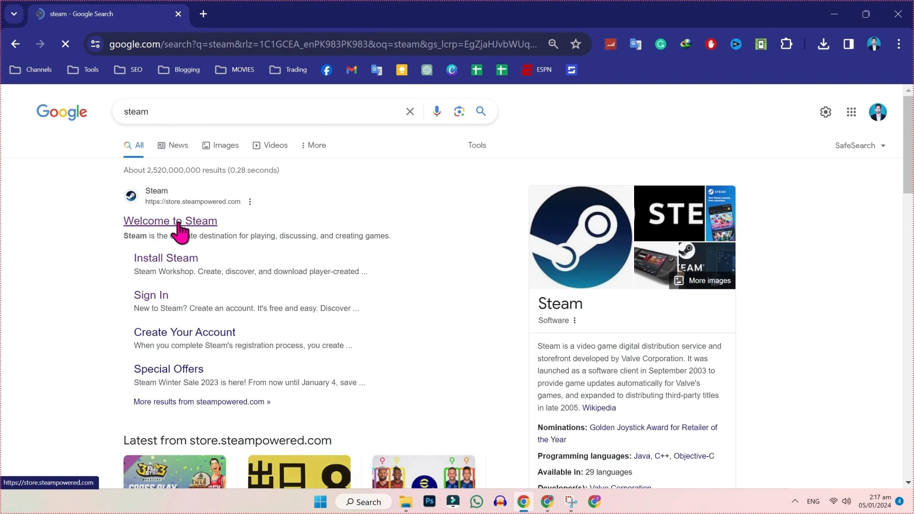
pyautogui.moveTo(205, 231)
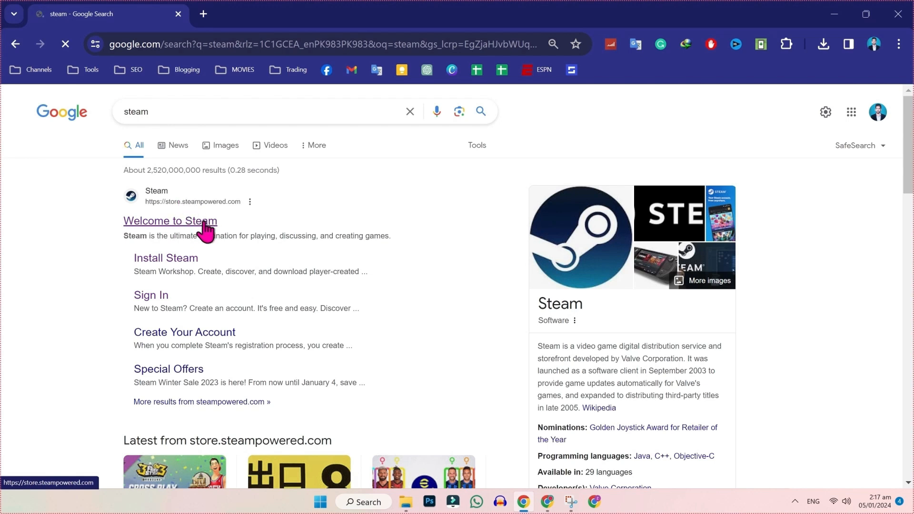
# - Visit the Welcome to Steam install page, then launch the Steam app via Windows Search
pyautogui.click(170, 221)
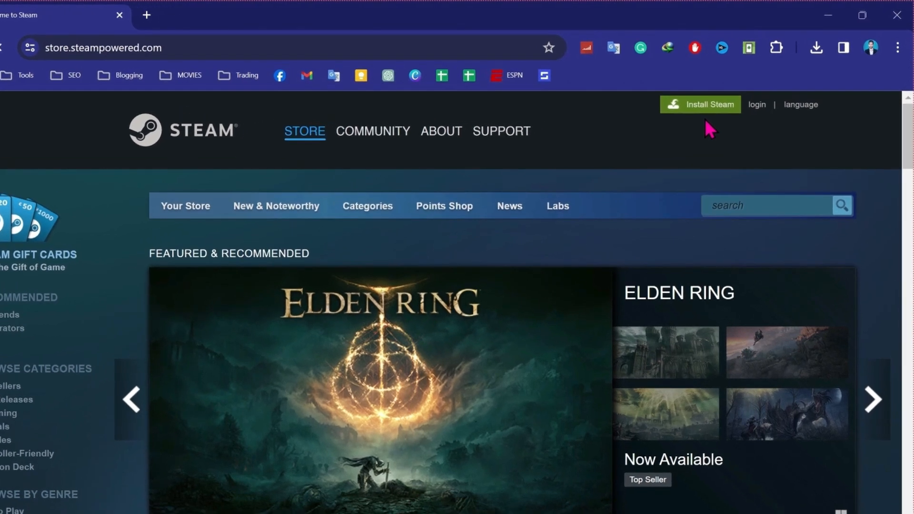
pyautogui.click(441, 131)
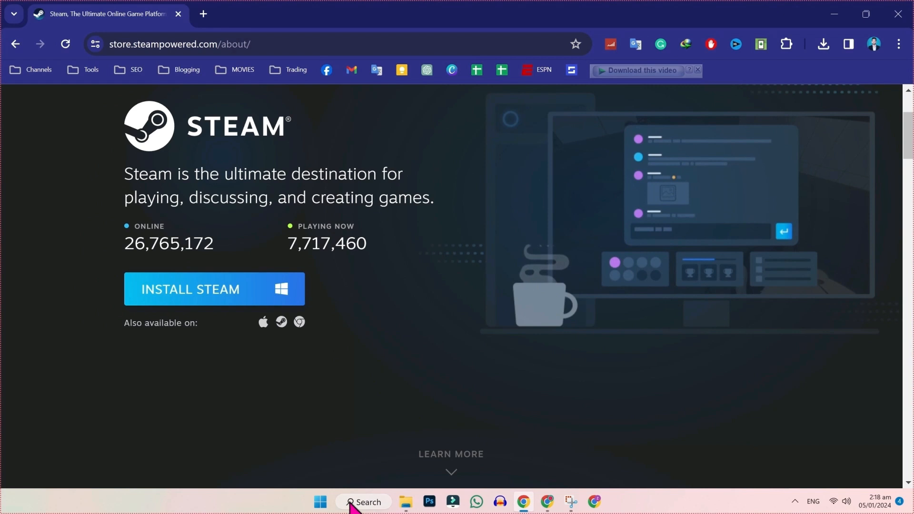
pyautogui.click(364, 502)
pyautogui.write('s')
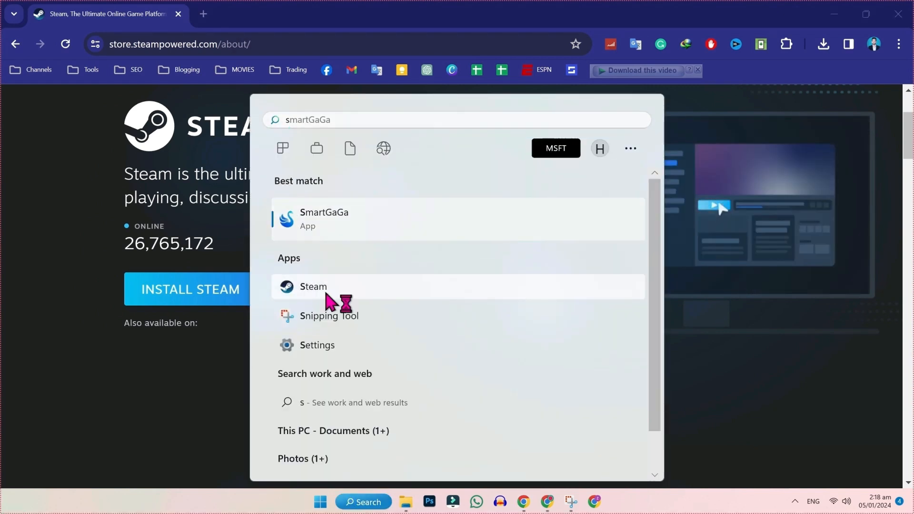
pyautogui.click(313, 286)
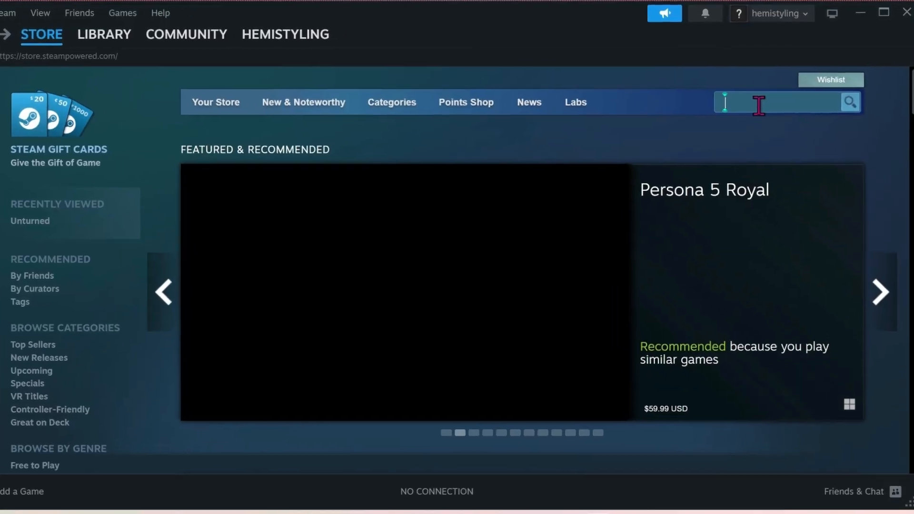
# - Search Steam for 'forza', view Forza Horizon 4's editions, then open Microsoft Store
pyautogui.write('forza')
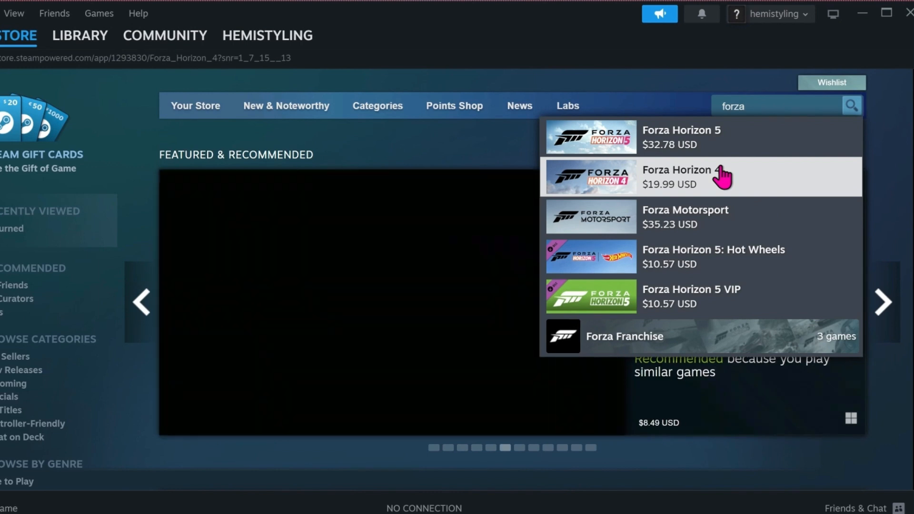
pyautogui.click(680, 177)
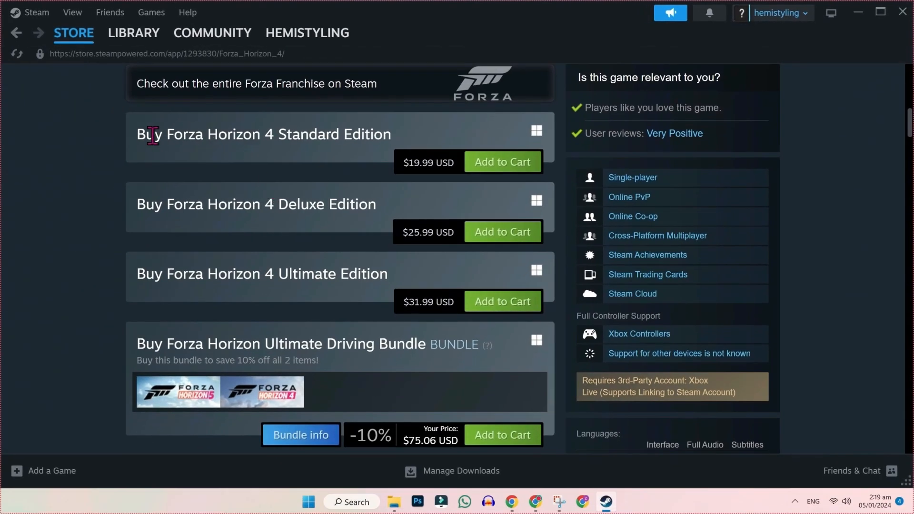
pyautogui.moveTo(304, 273)
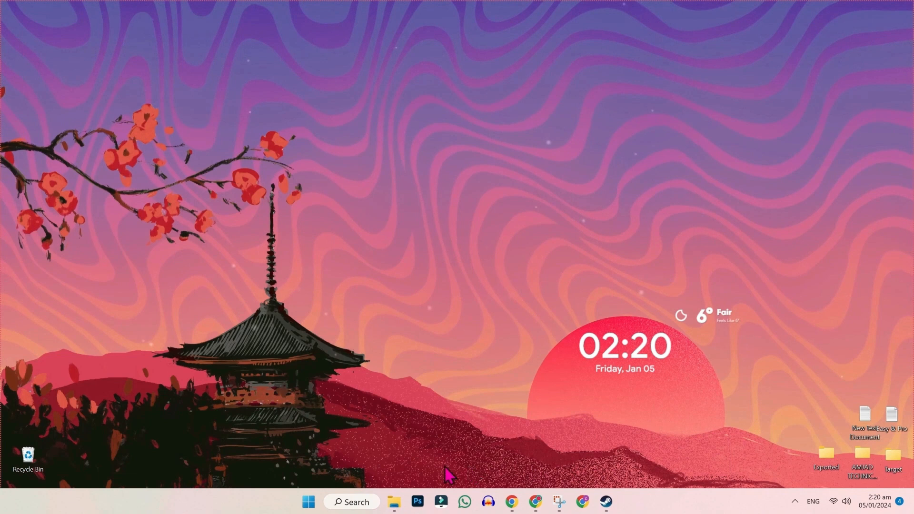
pyautogui.moveTo(373, 493)
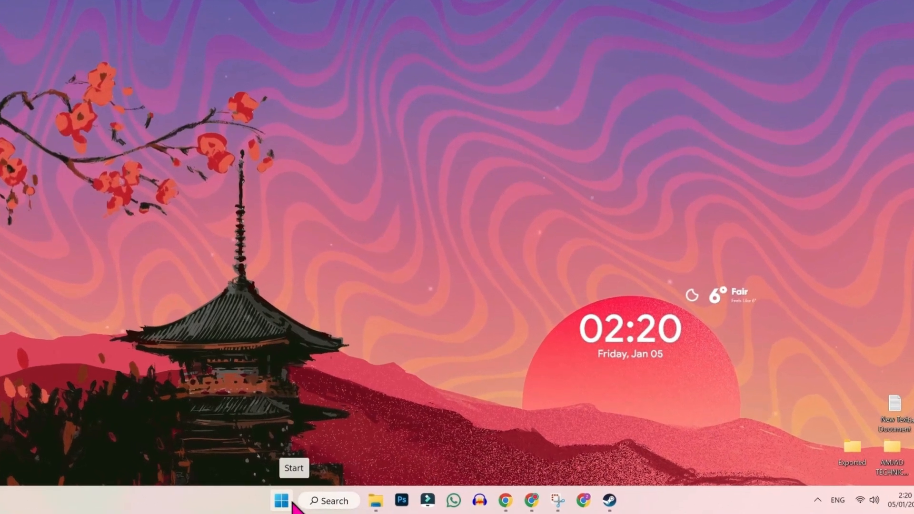
pyautogui.click(617, 502)
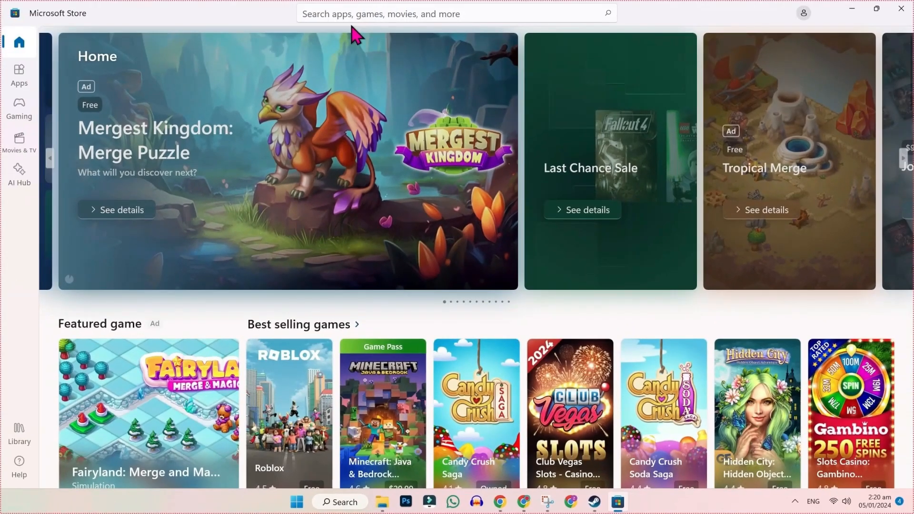
# - Search Microsoft Store for 'forza horizon 4' and Get the Forza Horizon 4 Demo
pyautogui.write('forza')
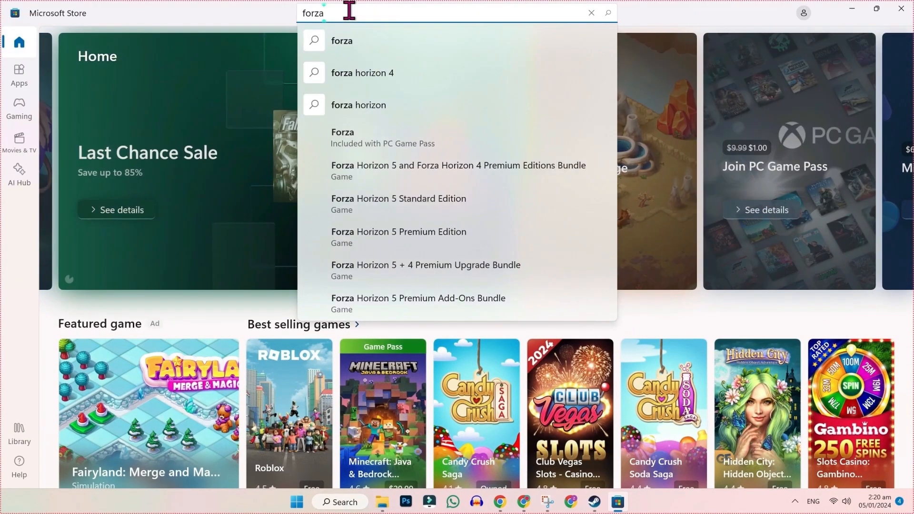
pyautogui.click(362, 72)
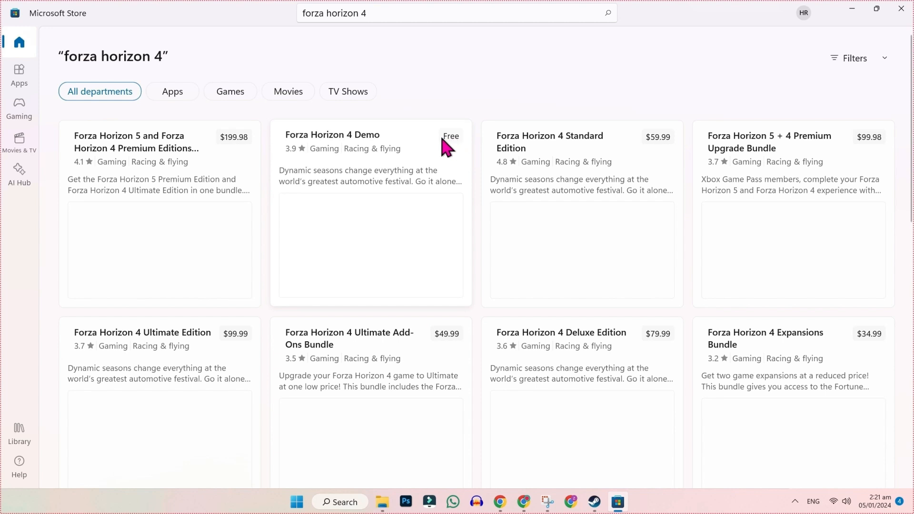
pyautogui.click(332, 135)
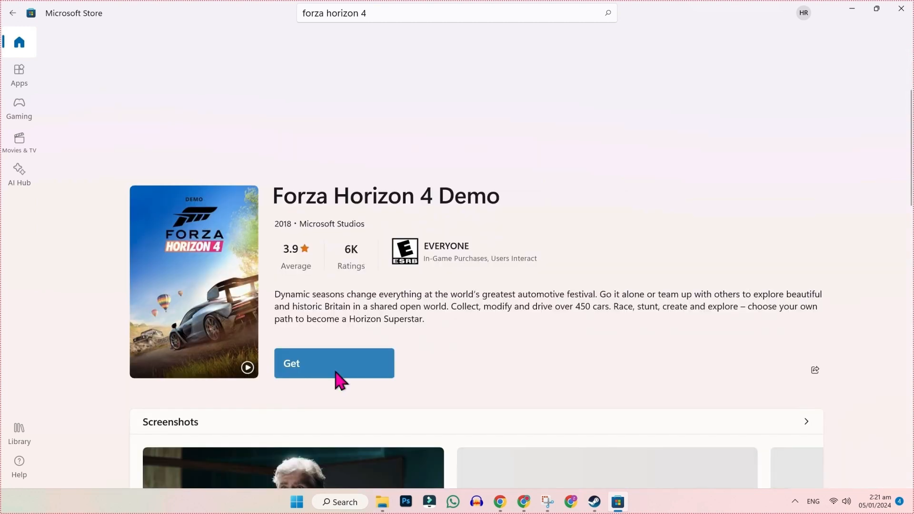
pyautogui.click(334, 363)
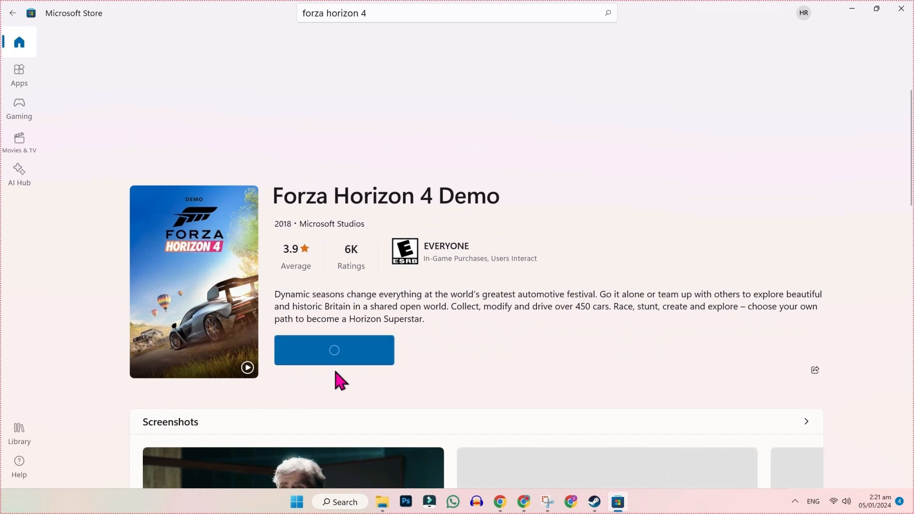